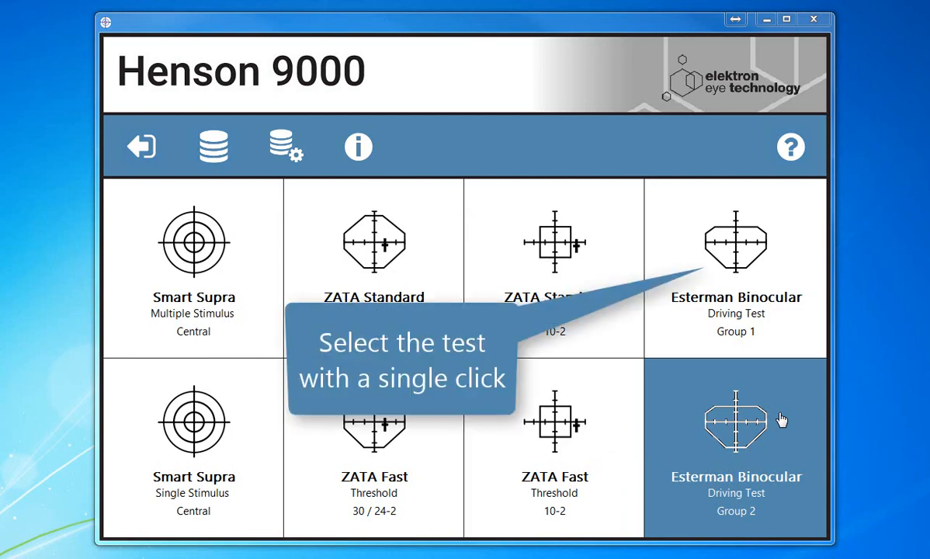
click(735, 267)
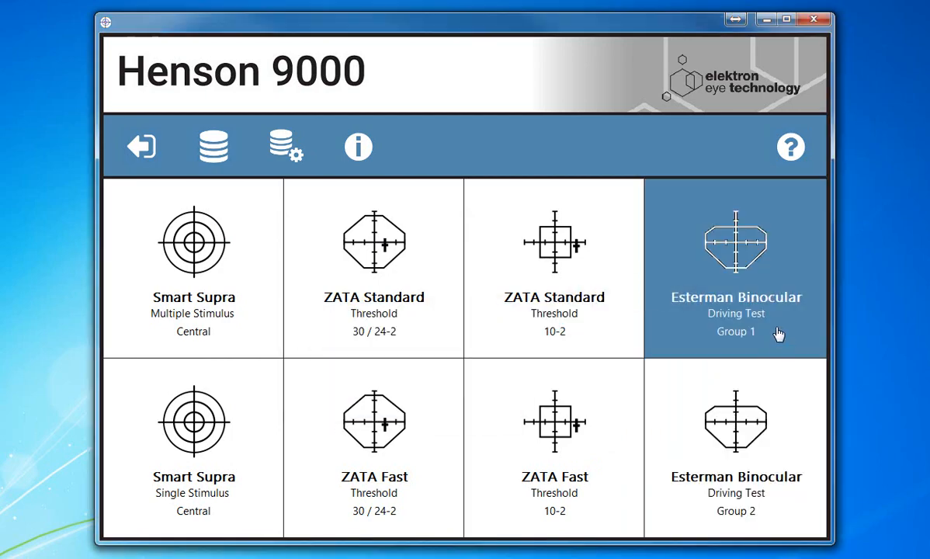
click(735, 267)
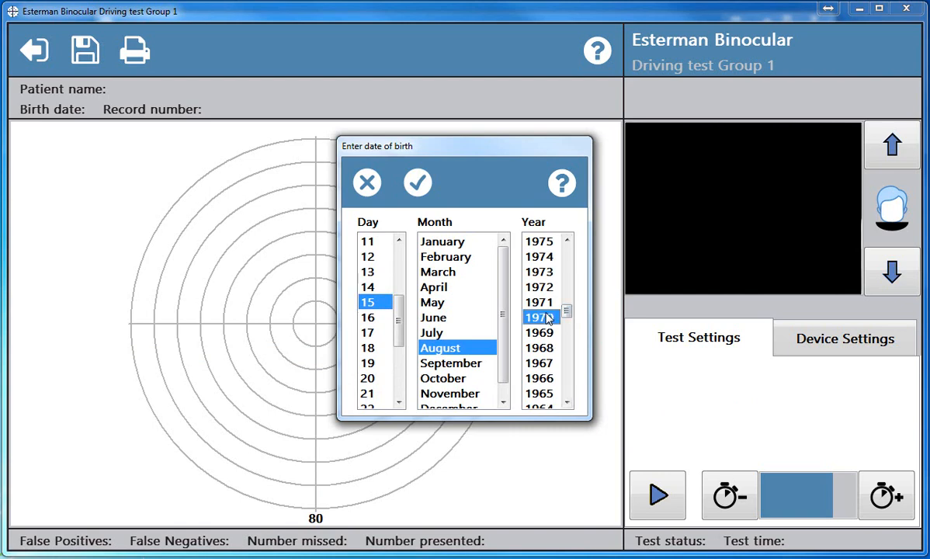
click(417, 184)
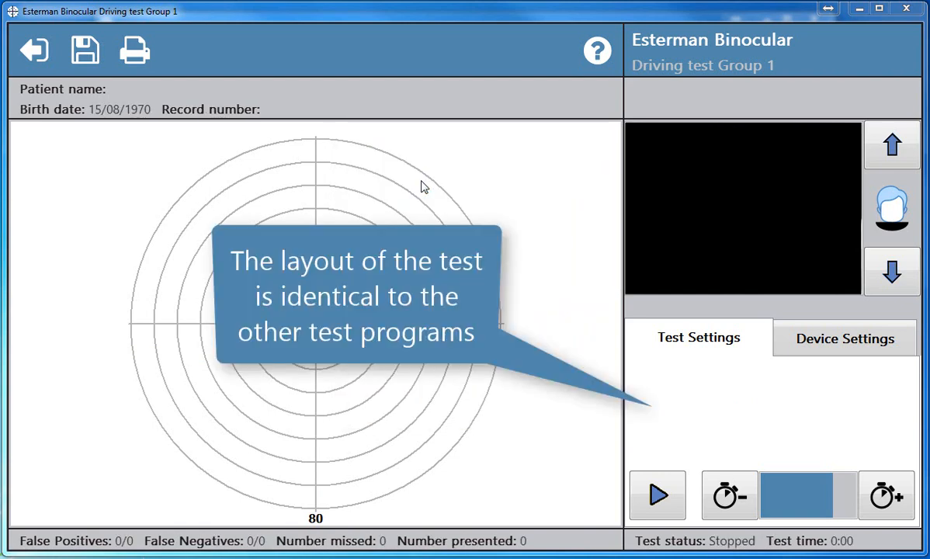
mouse_move(538, 205)
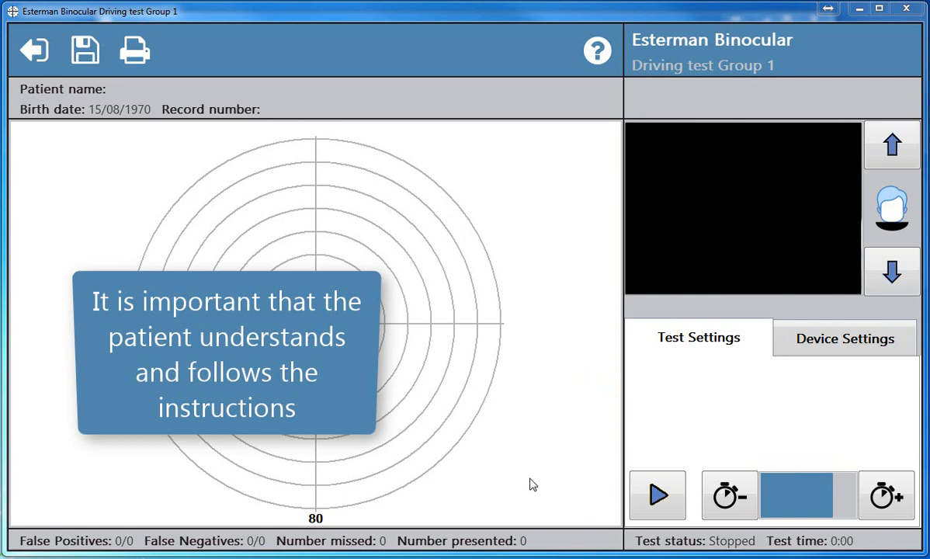
mouse_move(525, 397)
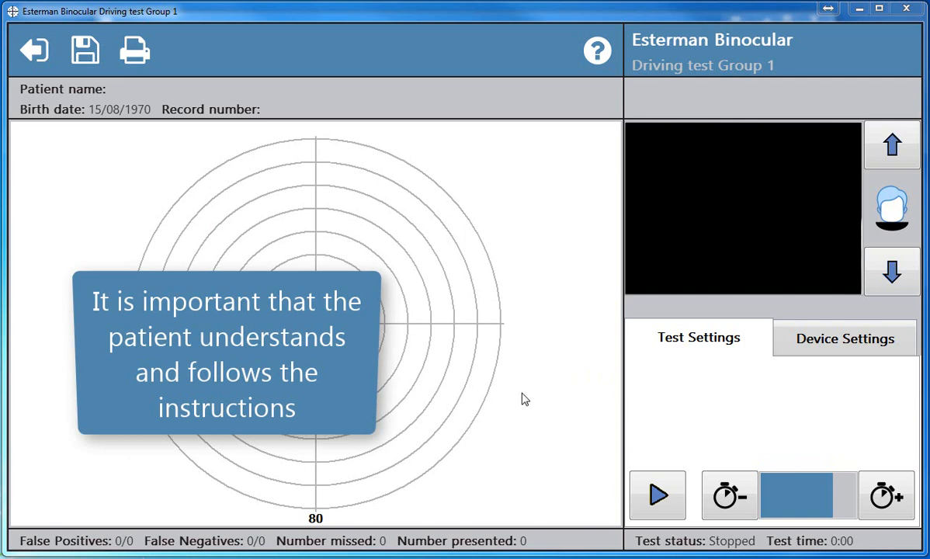
click(597, 50)
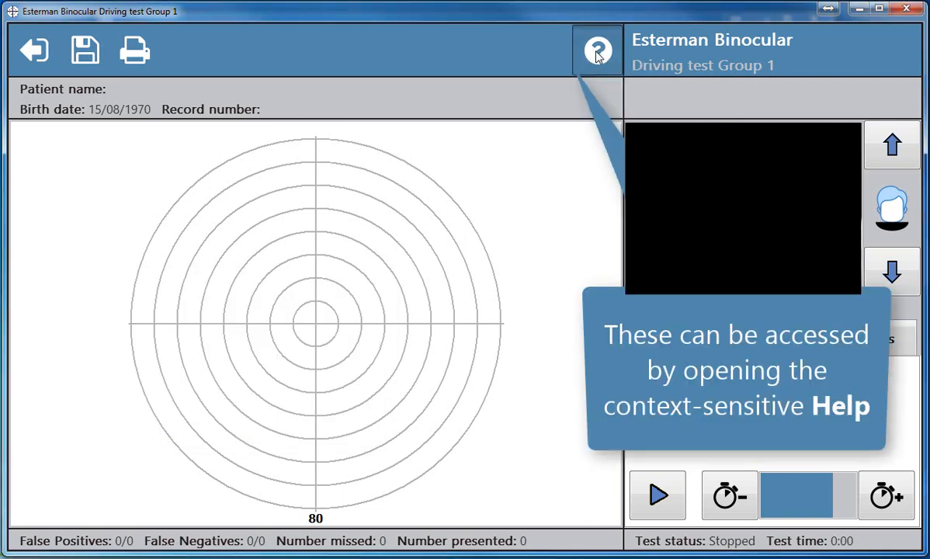
click(597, 49)
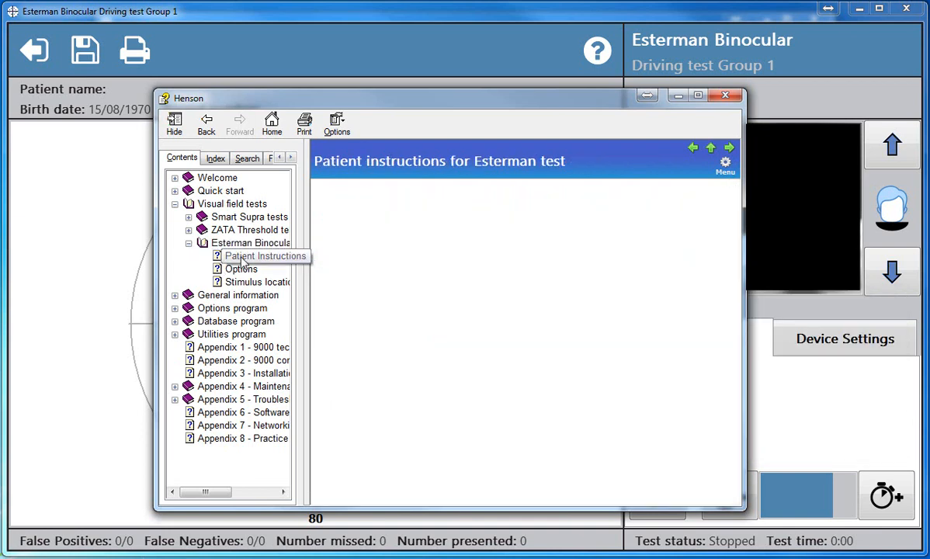
click(267, 254)
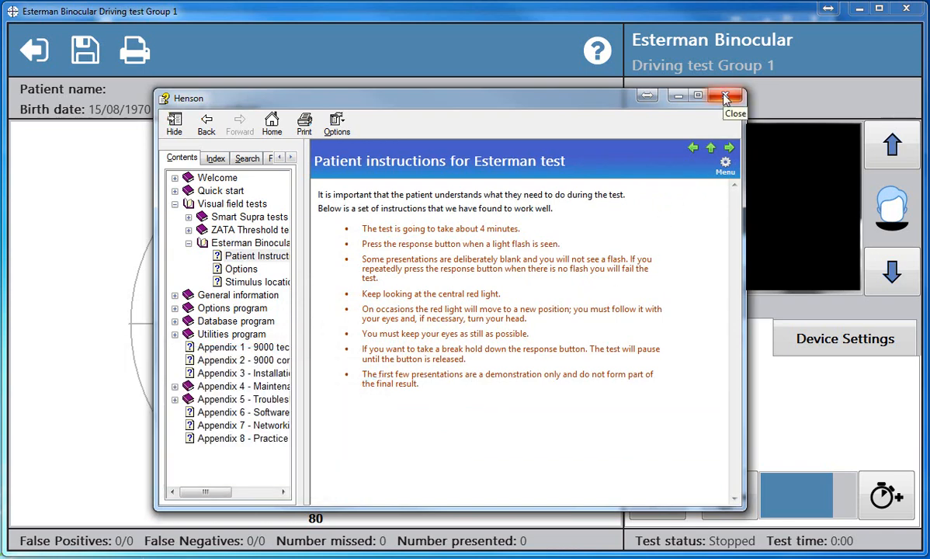
click(725, 96)
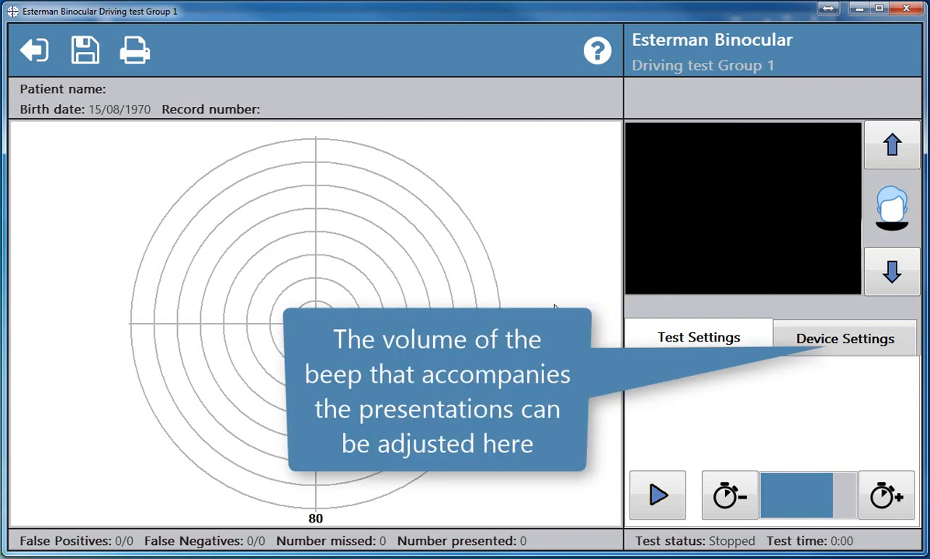
click(845, 339)
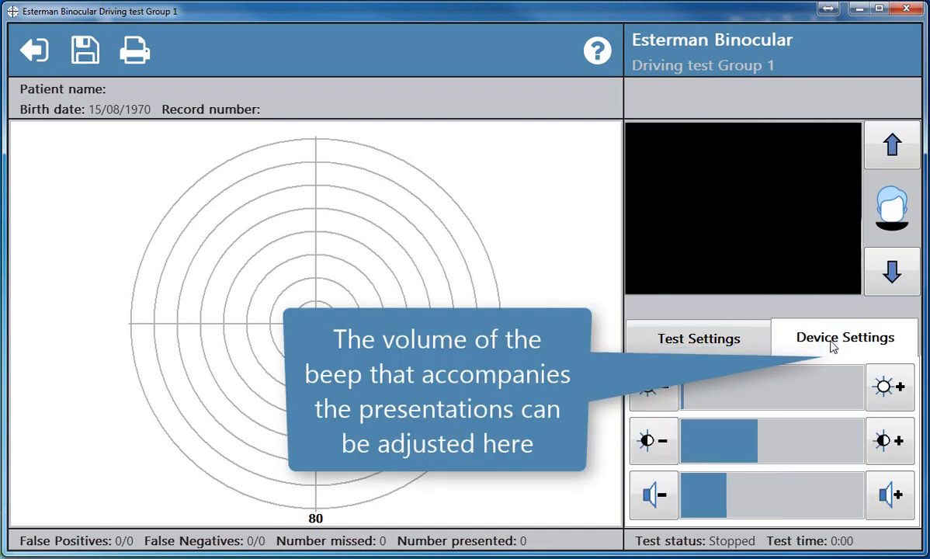
click(654, 495)
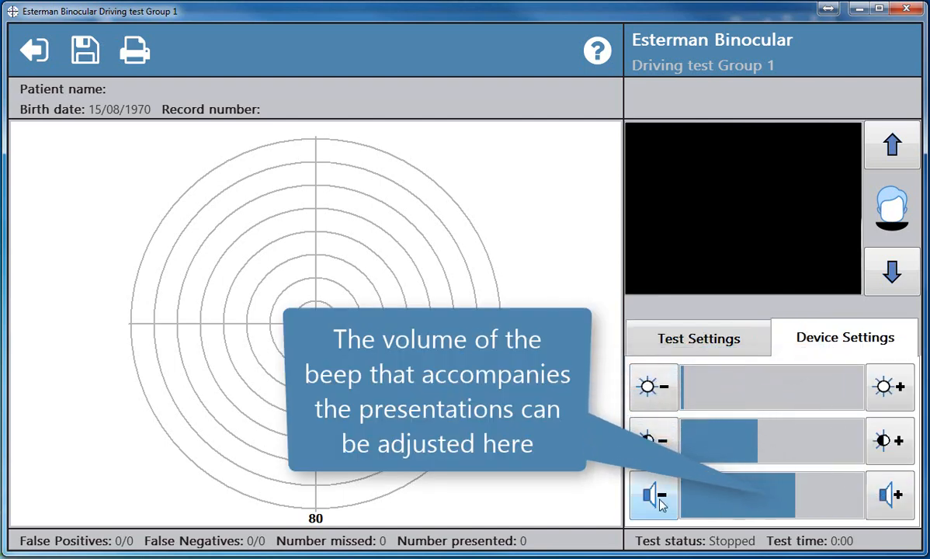
click(653, 493)
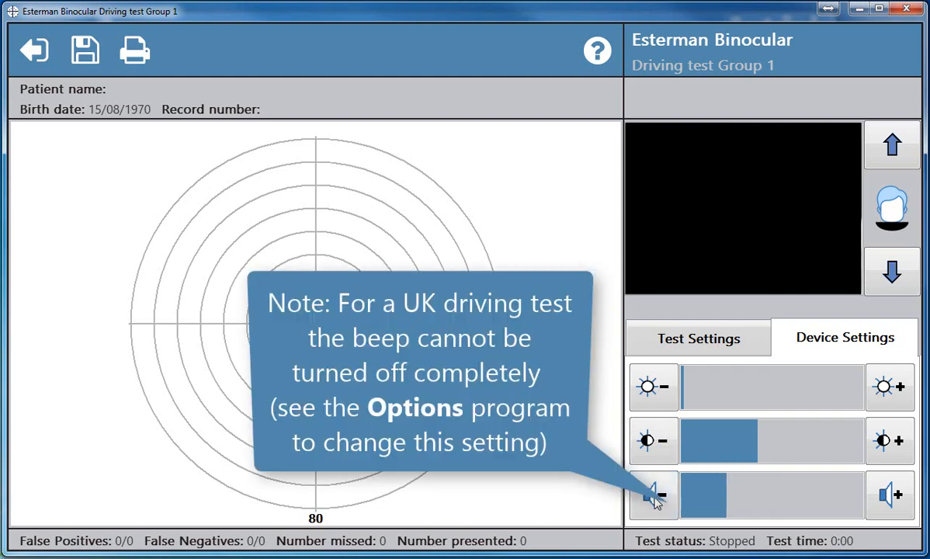
mouse_move(655, 495)
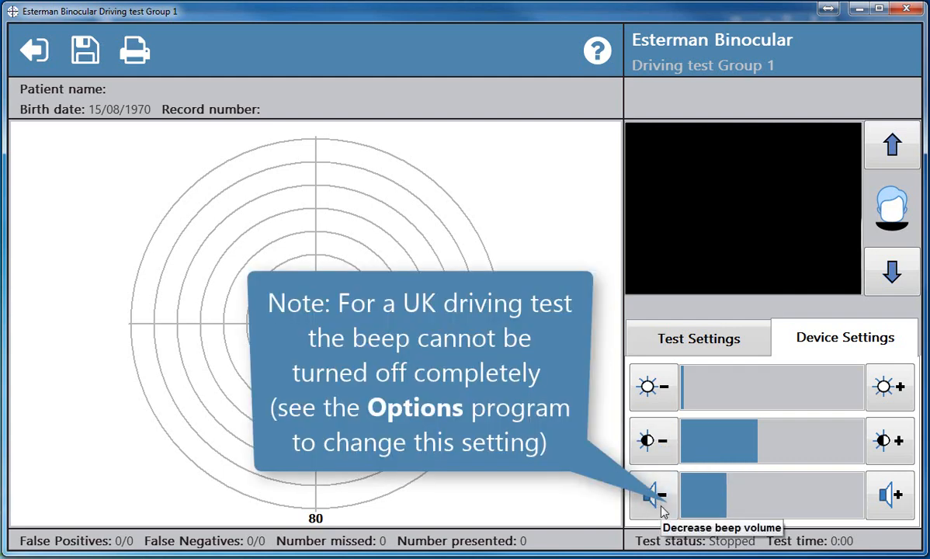
click(652, 494)
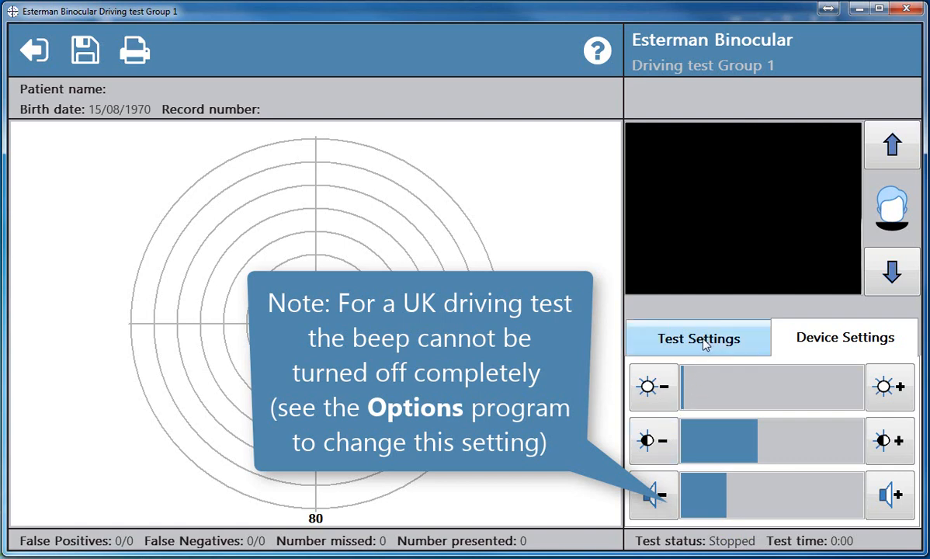
click(697, 339)
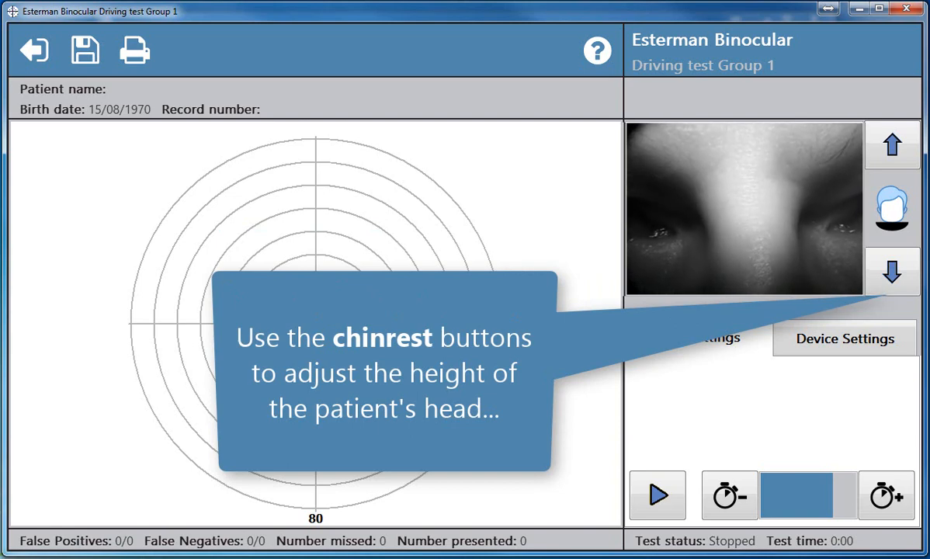
mouse_move(656, 496)
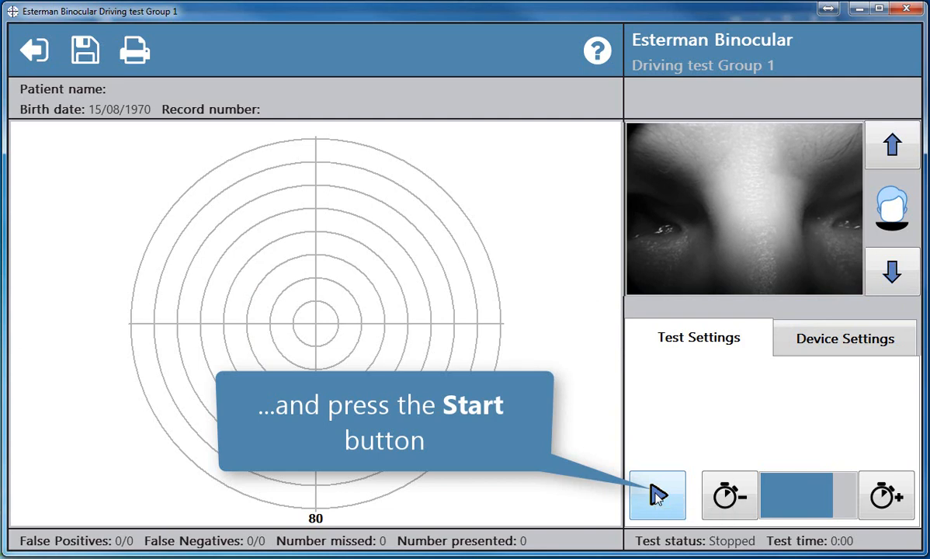
Step: Start the test and let all 120 points present, finishing at 3:39 with none missed
click(656, 495)
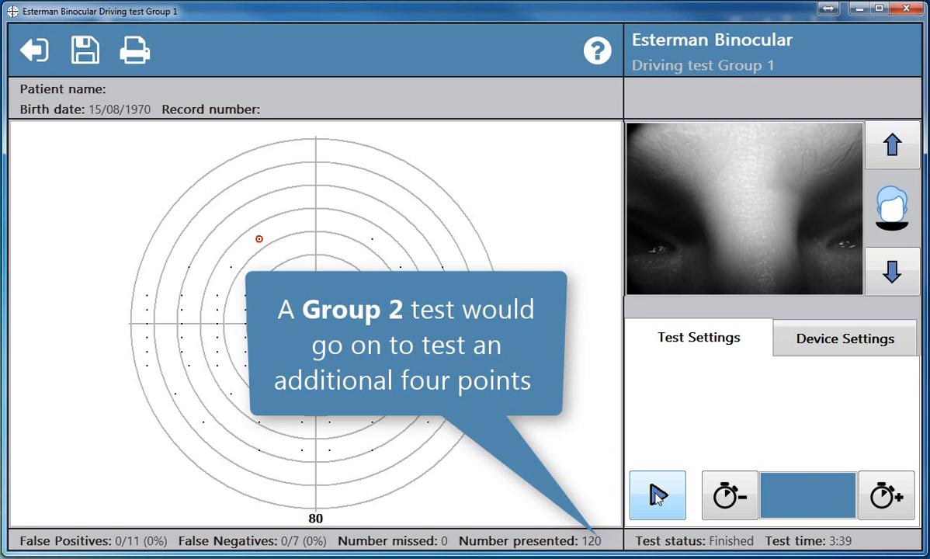
click(656, 495)
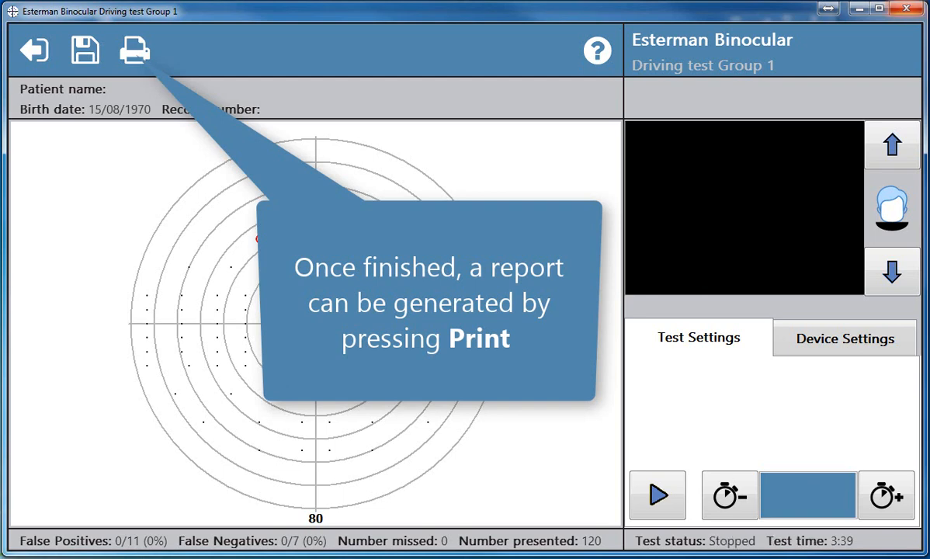
Step: Generate the 120 Point Esterman PDF report and scroll through it in Acrobat Reader
click(134, 50)
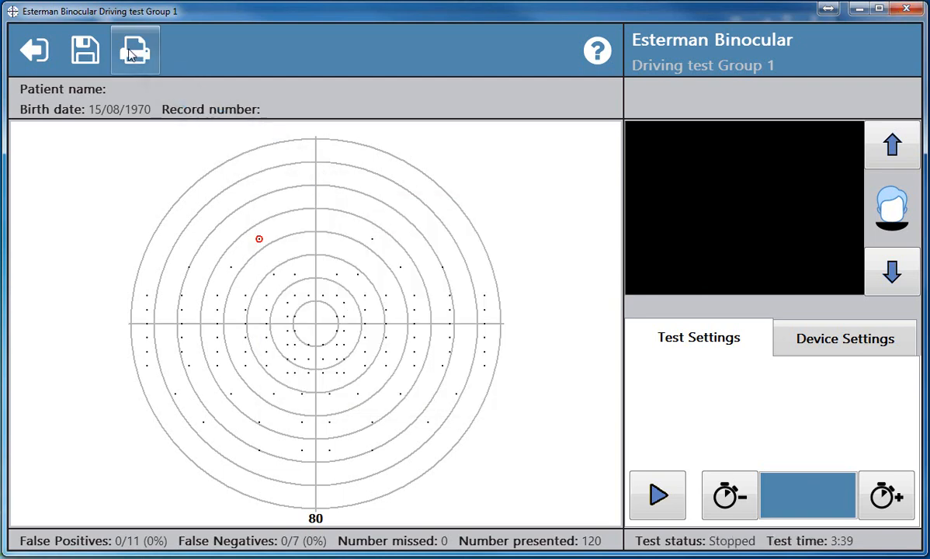
click(134, 50)
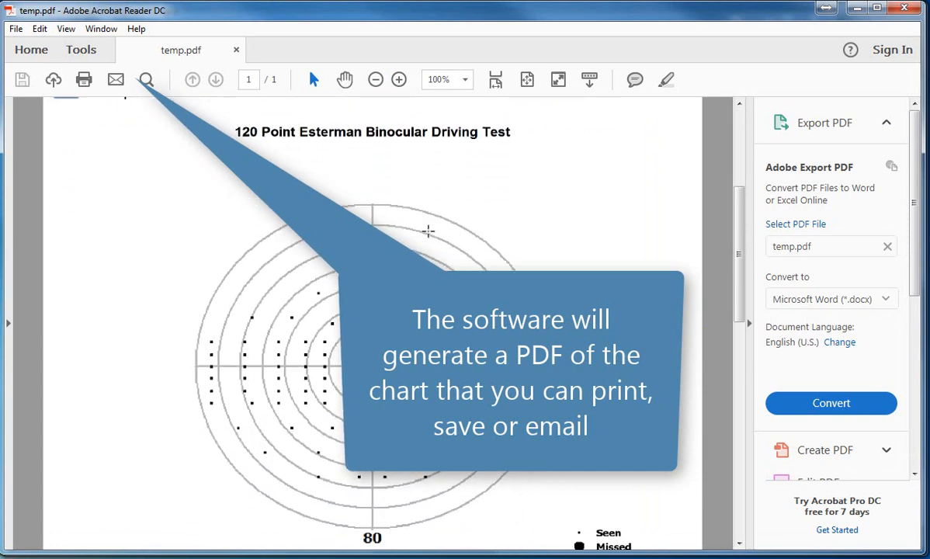
scroll(down, 3)
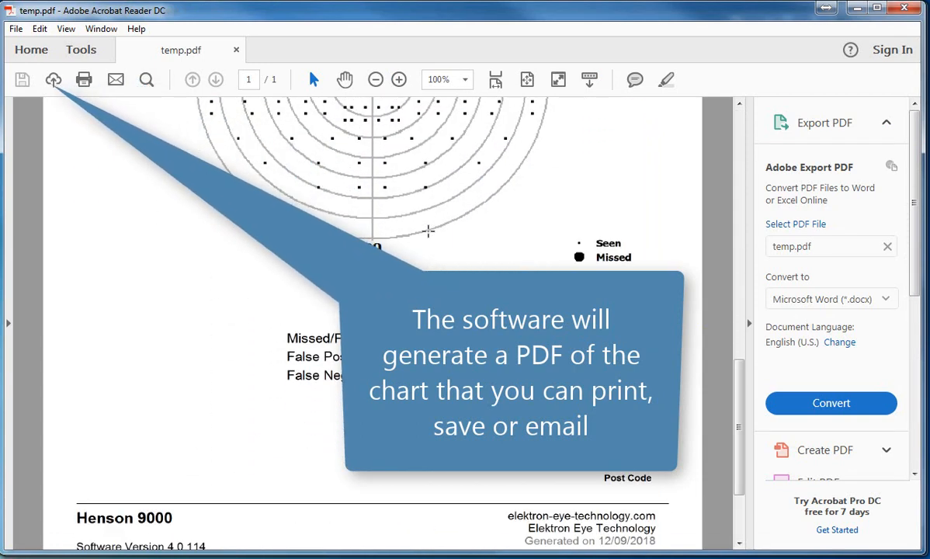
scroll(down, 3)
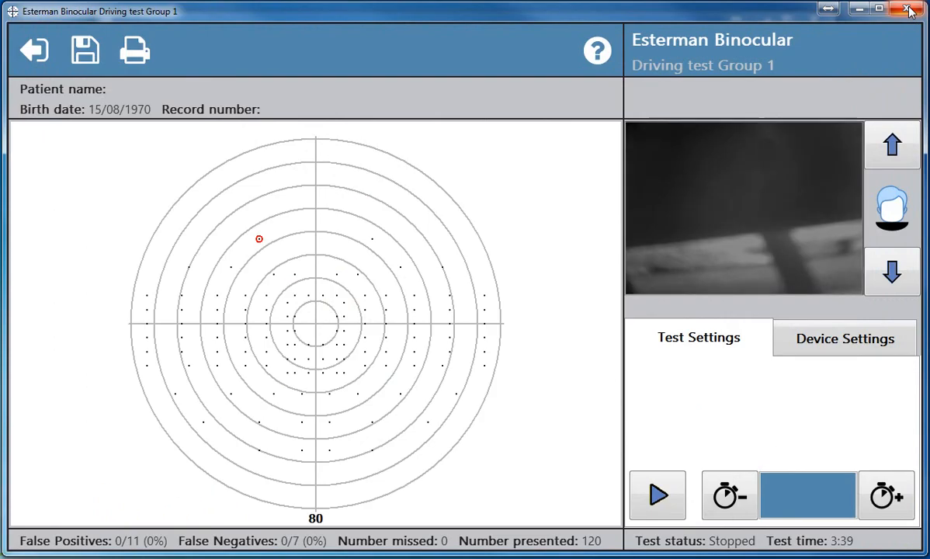
mouse_move(84, 49)
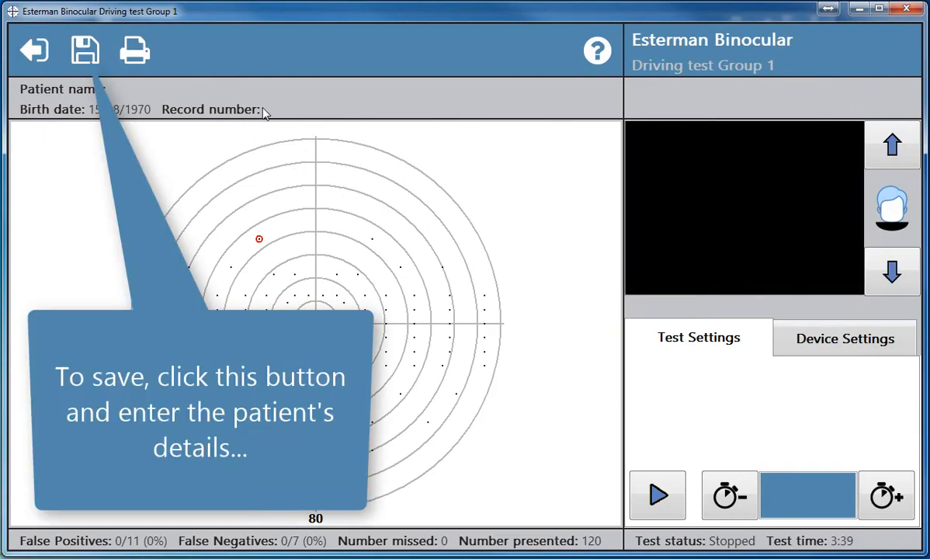
Step: Save the results under patient 'anew patient' with record number 1234
click(84, 50)
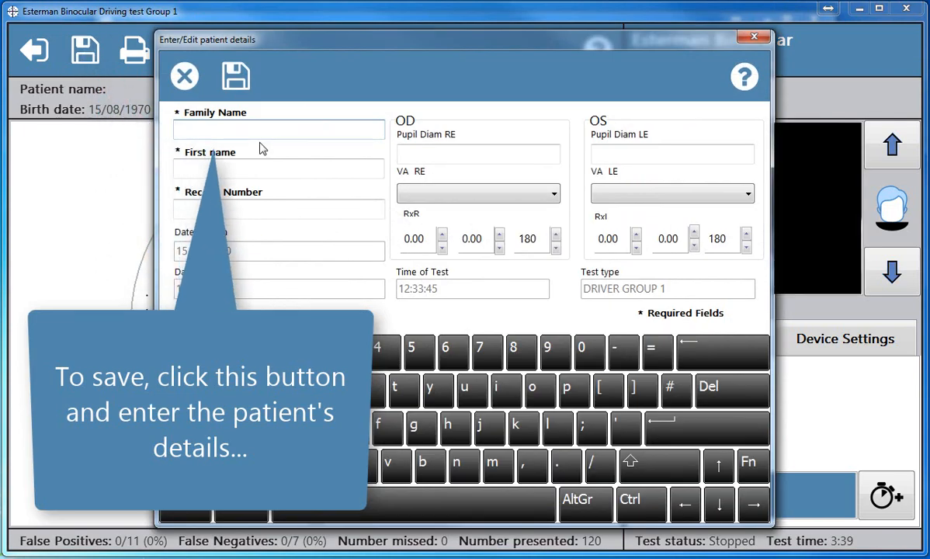
text(patient)
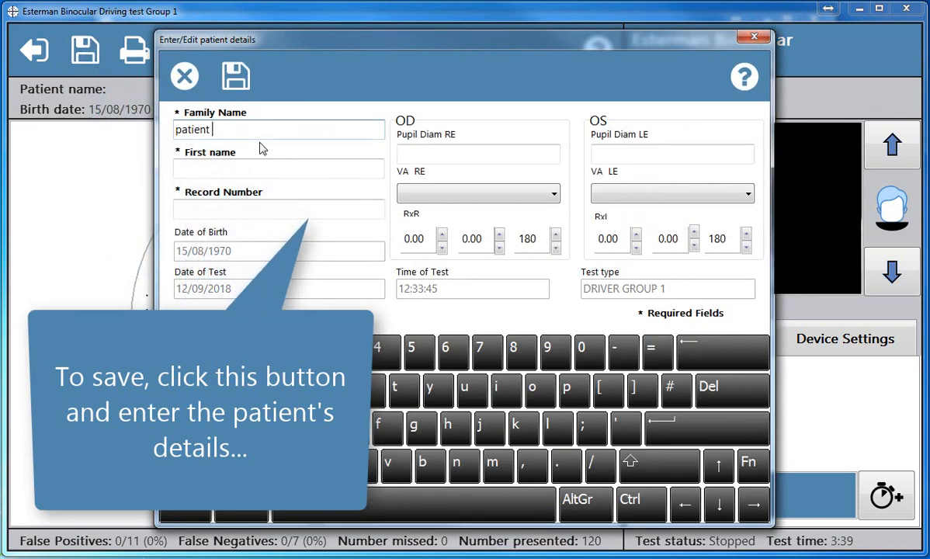
text(anew)
click(279, 208)
text(1)
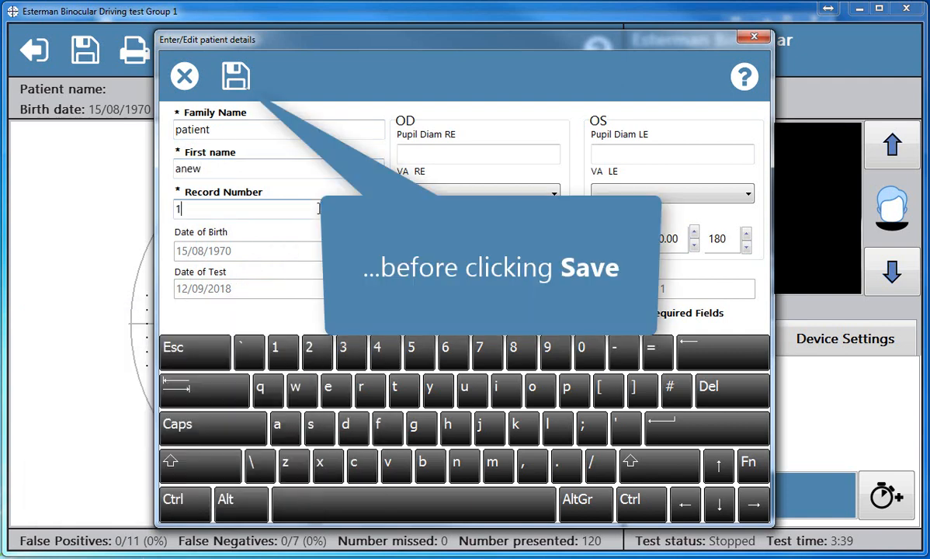
click(236, 74)
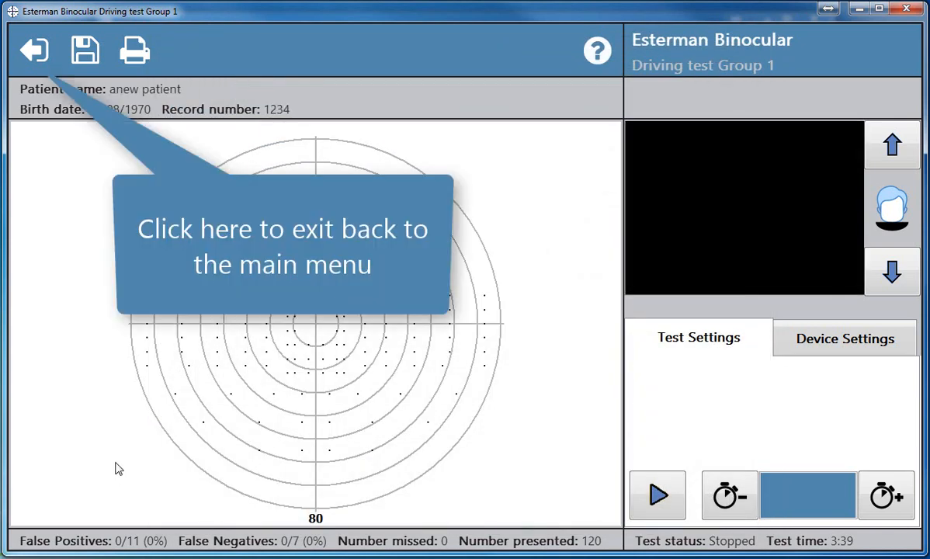
mouse_move(34, 48)
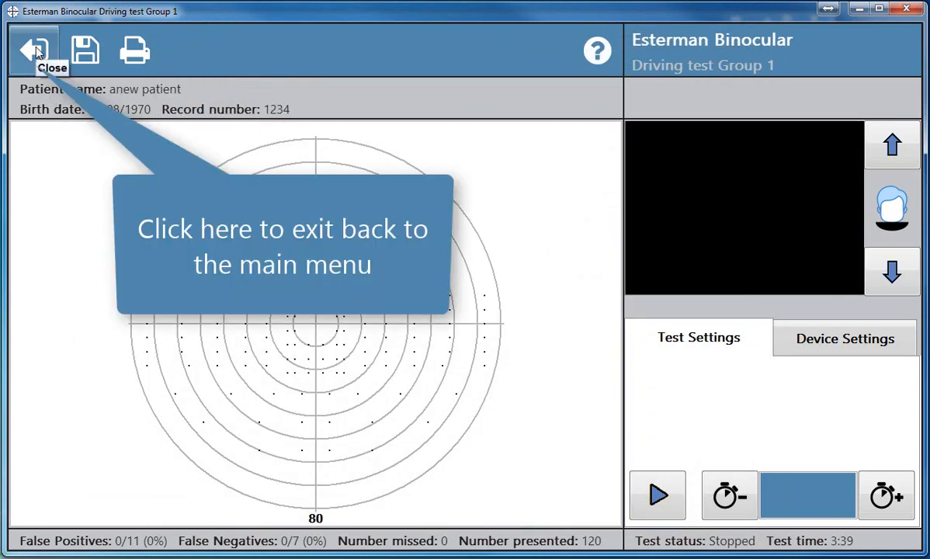
Step: Exit the saved test back to the main menu of test choices
click(32, 48)
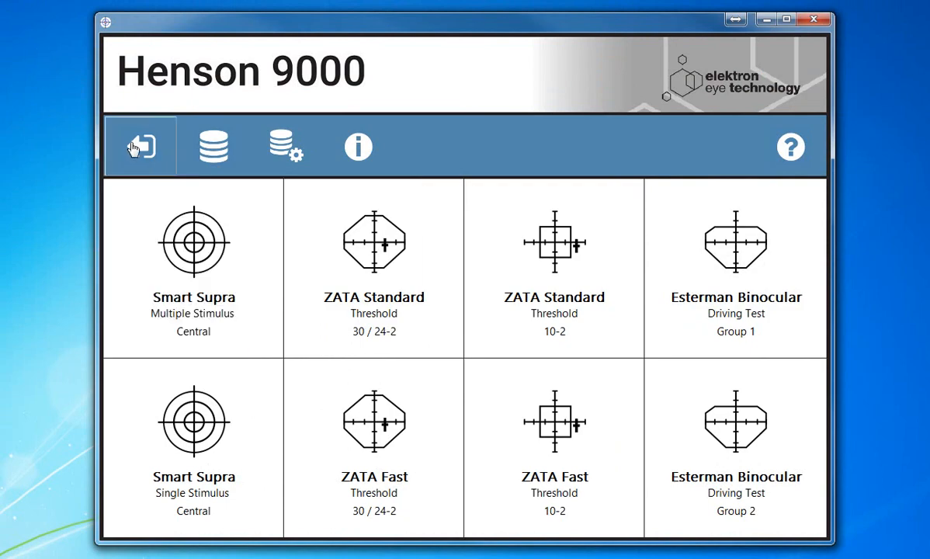
mouse_move(140, 146)
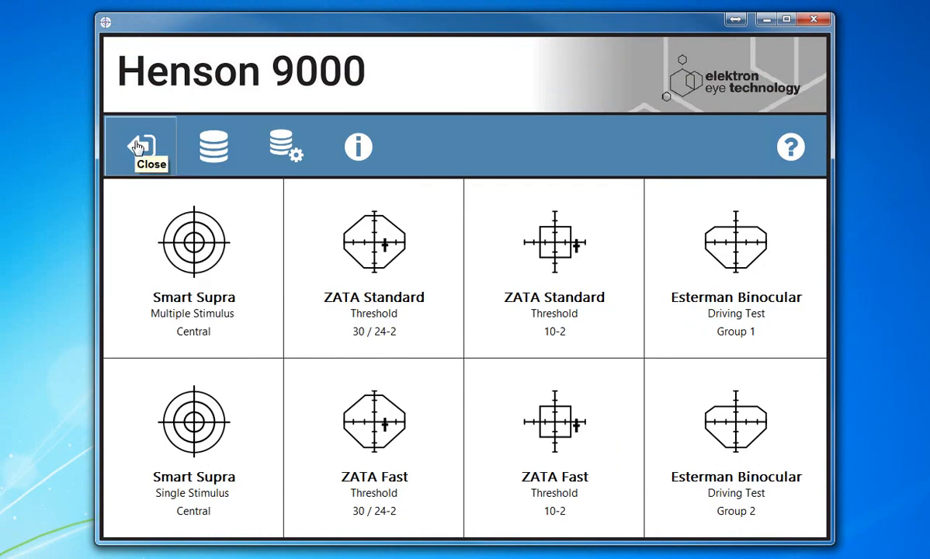